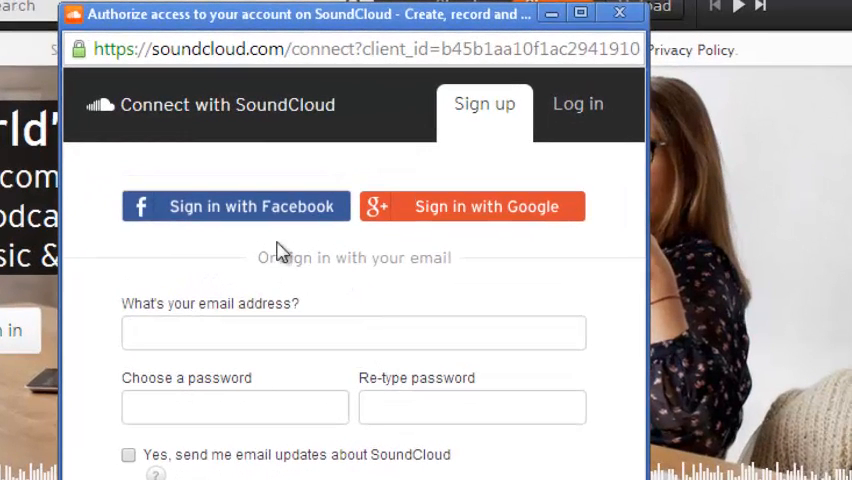
mouse_move(240, 210)
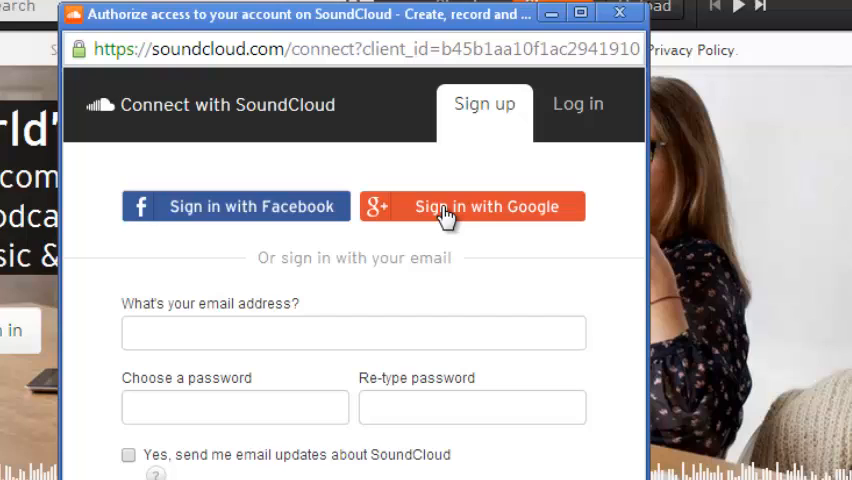
mouse_move(511, 249)
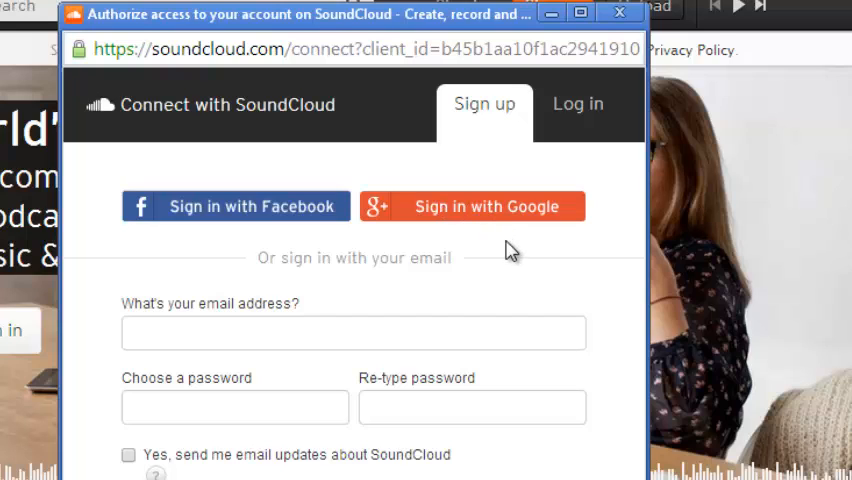
mouse_move(275, 337)
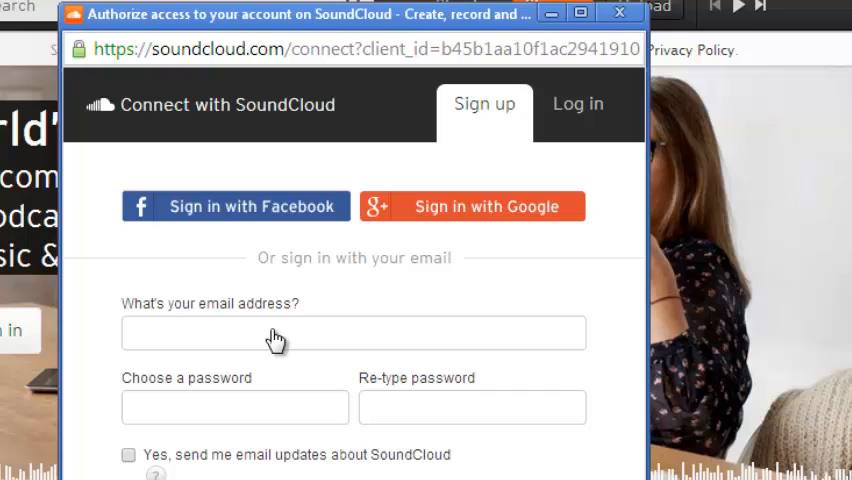
Step: Enter the account email address and password, then re-enter the password to confirm
left_click(353, 333)
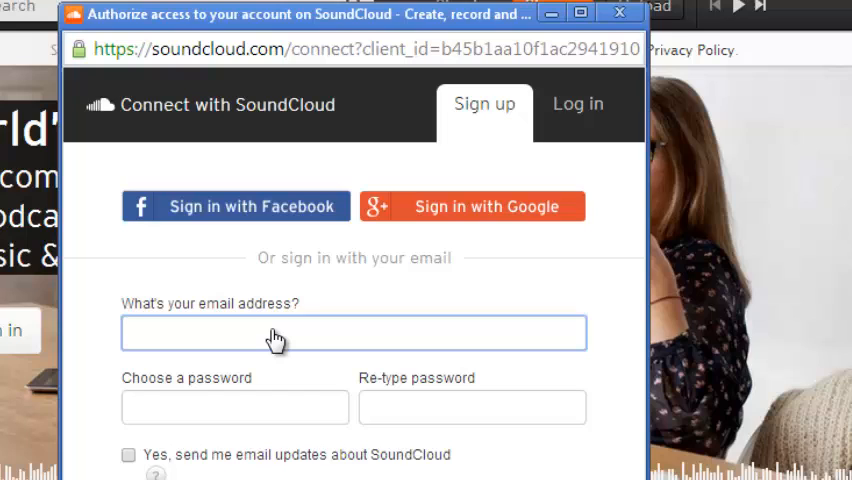
type("ga")
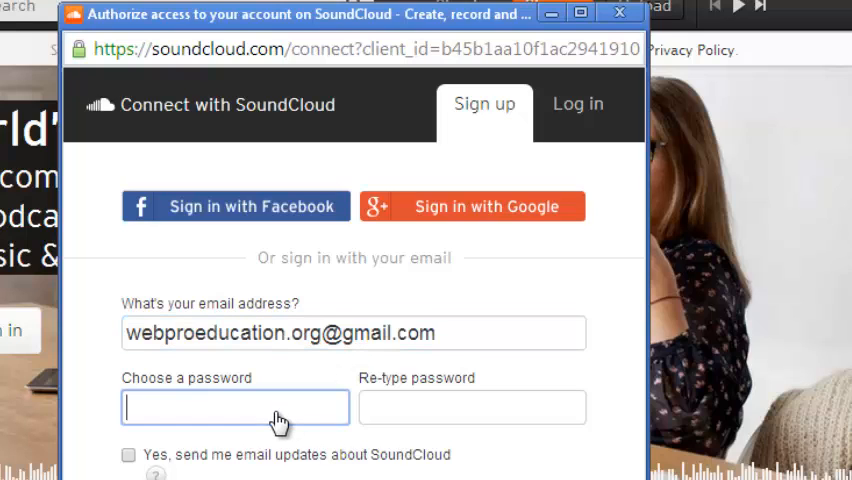
type("•")
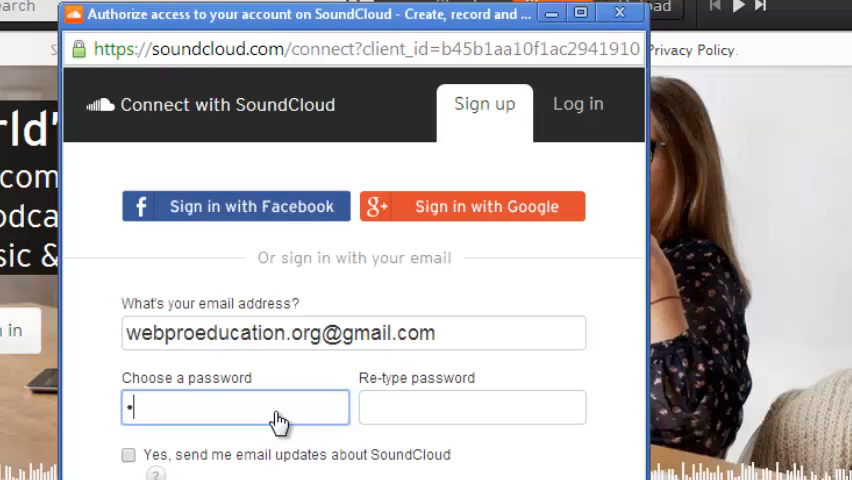
type("password")
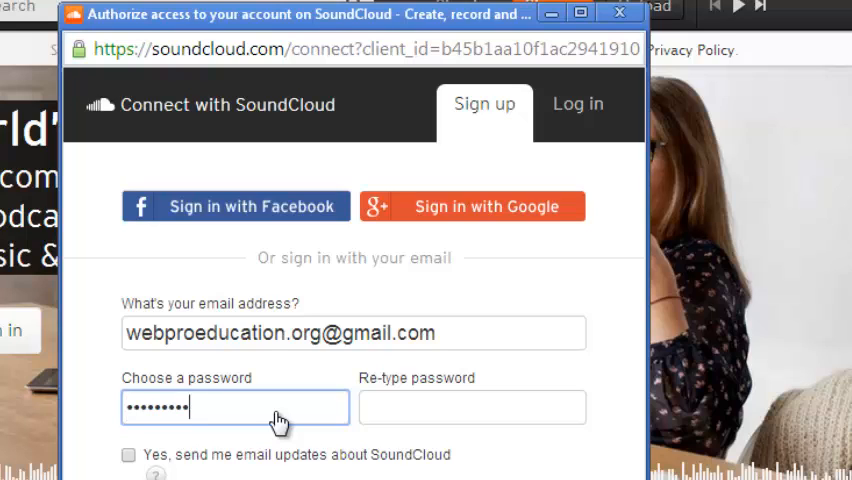
left_click(472, 407)
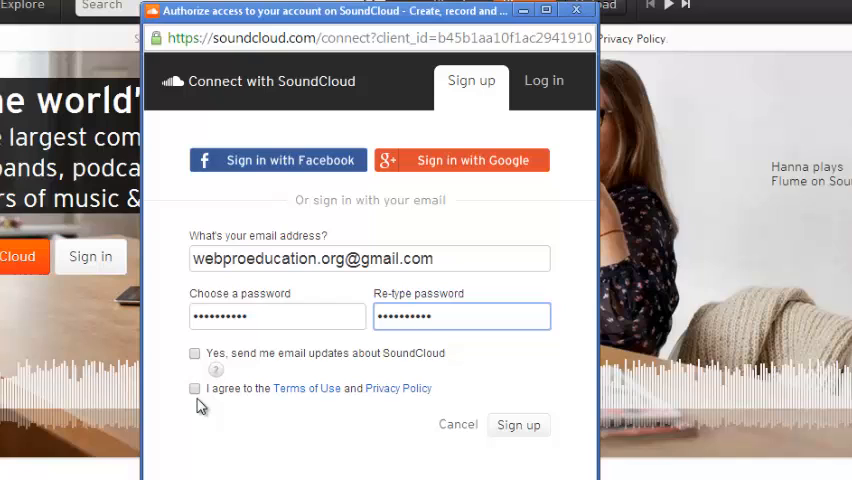
Step: Accept the Terms of Use and Privacy Policy and submit the sign-up form
left_click(195, 388)
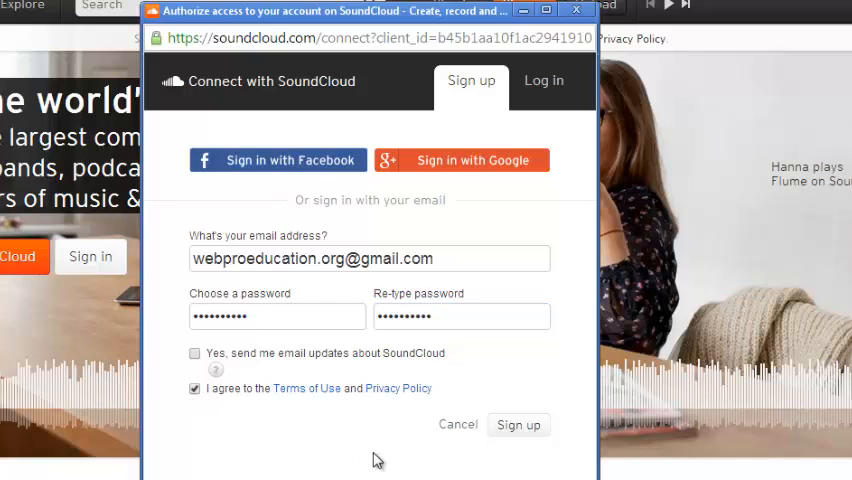
left_click(518, 424)
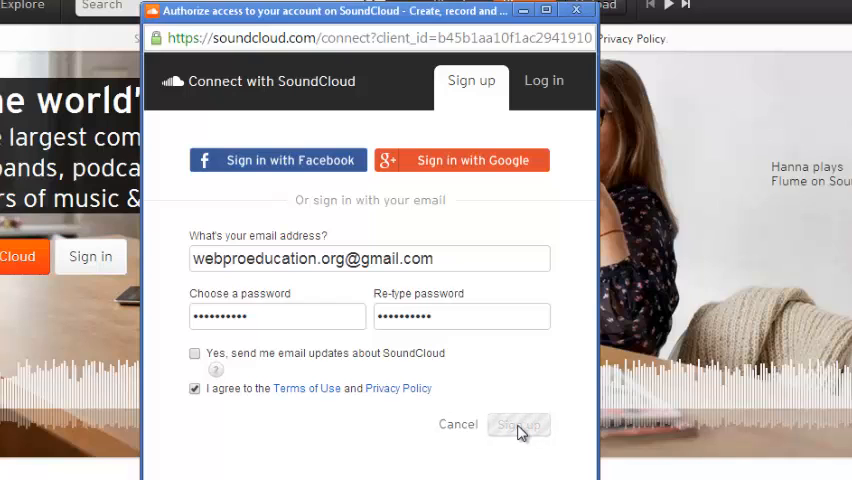
left_click(518, 424)
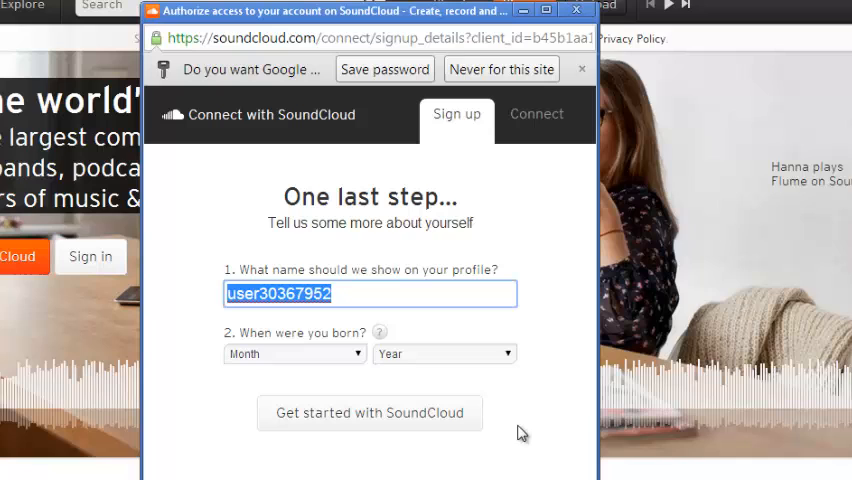
Step: Replace the taken profile name with an available one, choose April 1987, and submit
type("Chris")
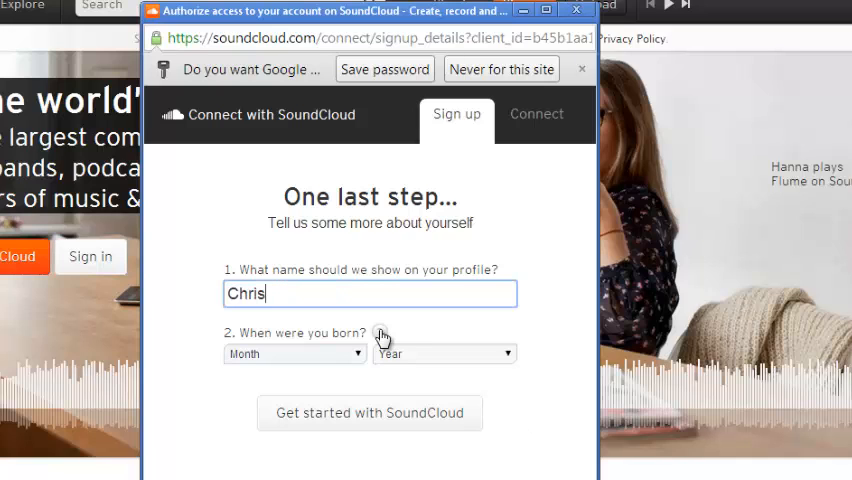
mouse_move(358, 362)
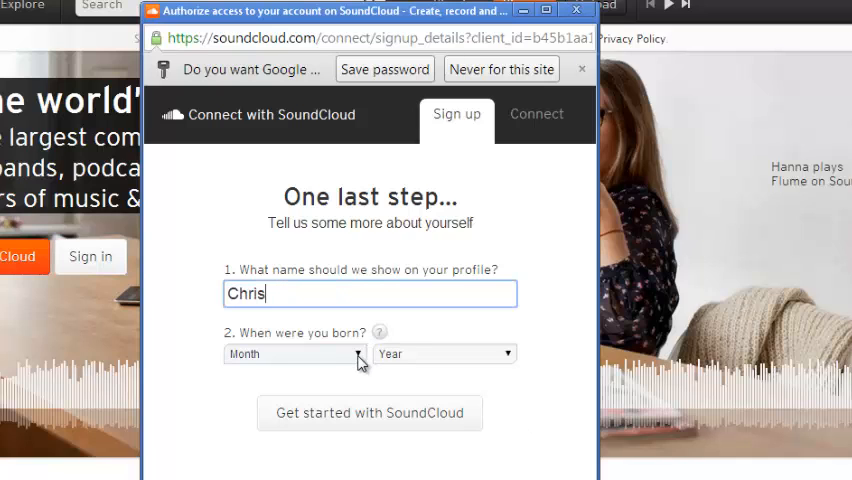
left_click(294, 353)
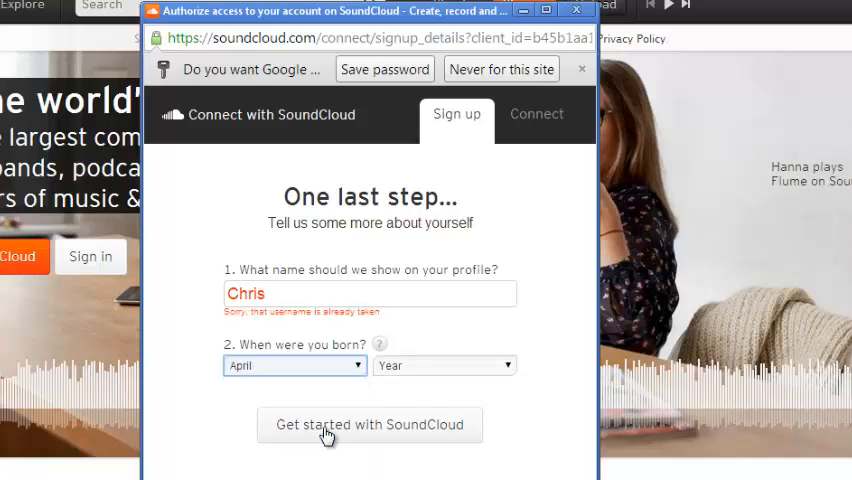
left_click(443, 365)
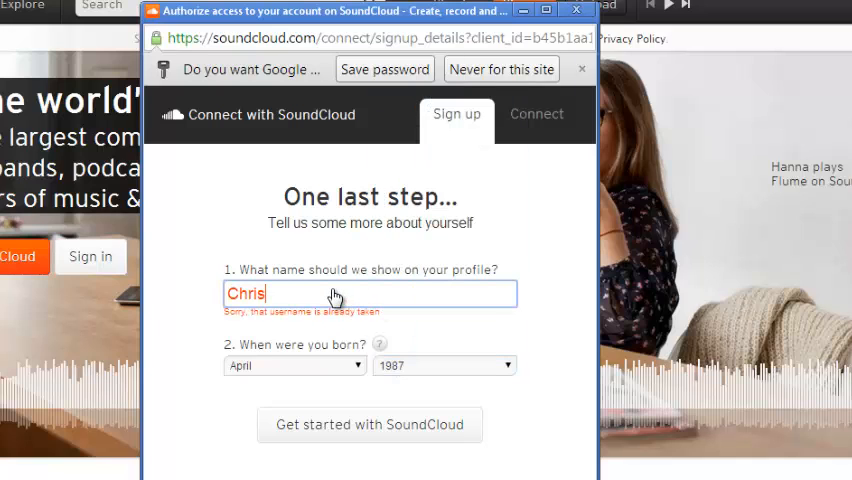
key("BackSpace")
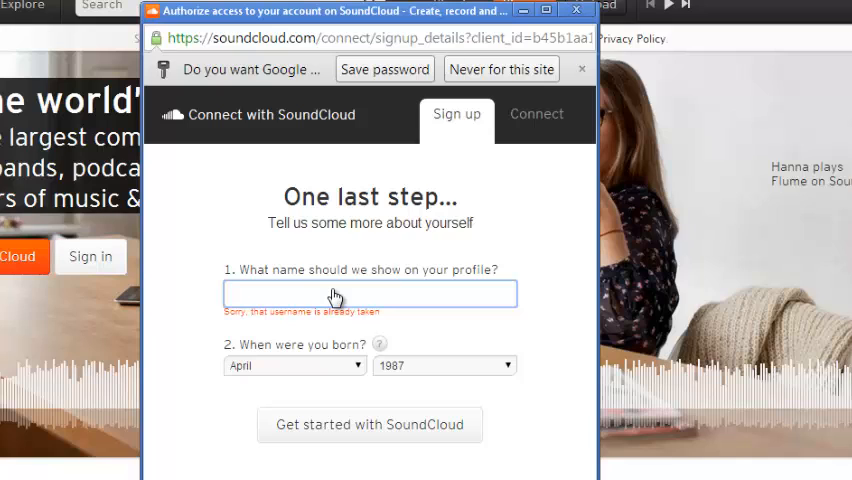
type("qris")
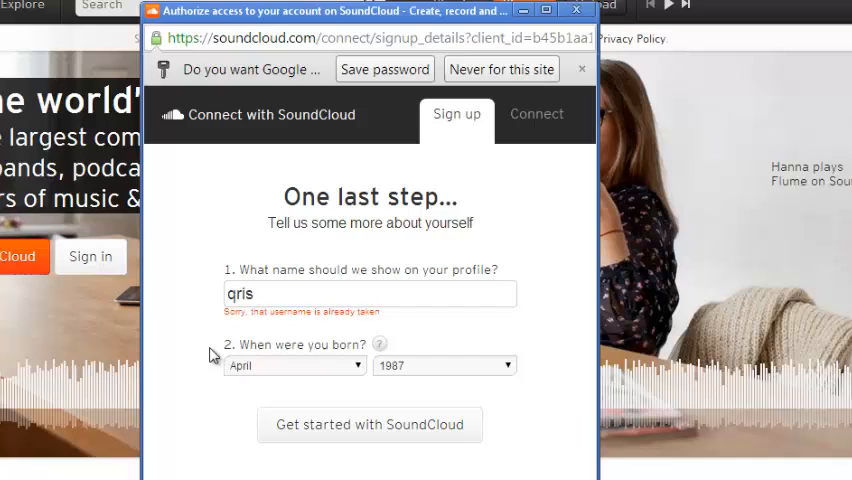
left_click(293, 365)
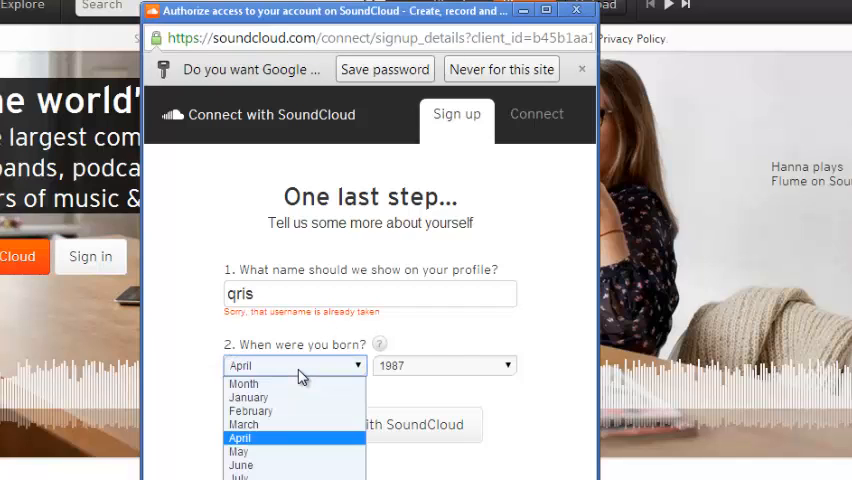
left_click(239, 438)
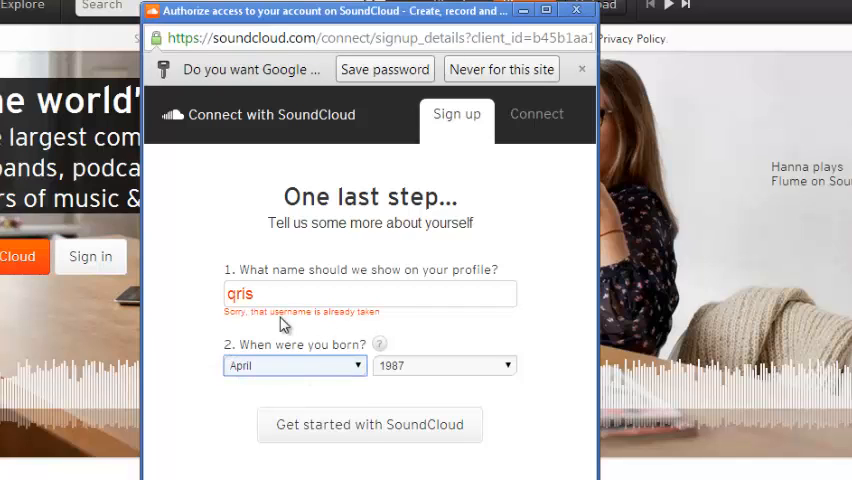
type("tofa")
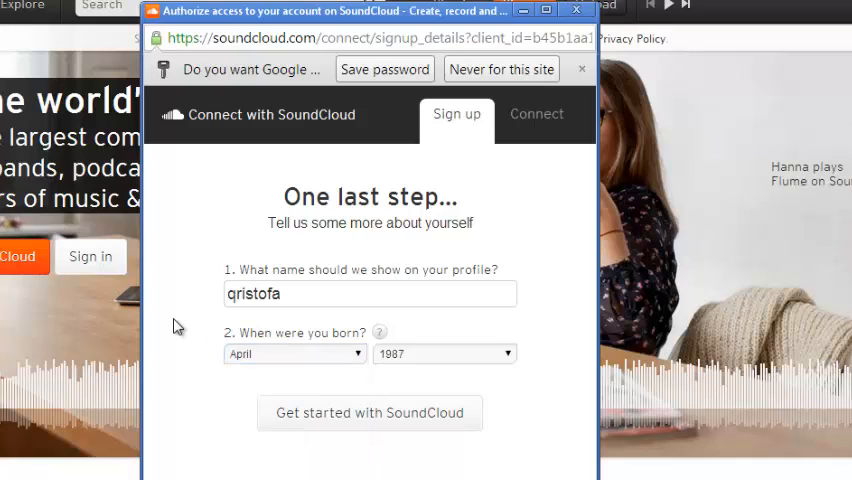
mouse_move(378, 322)
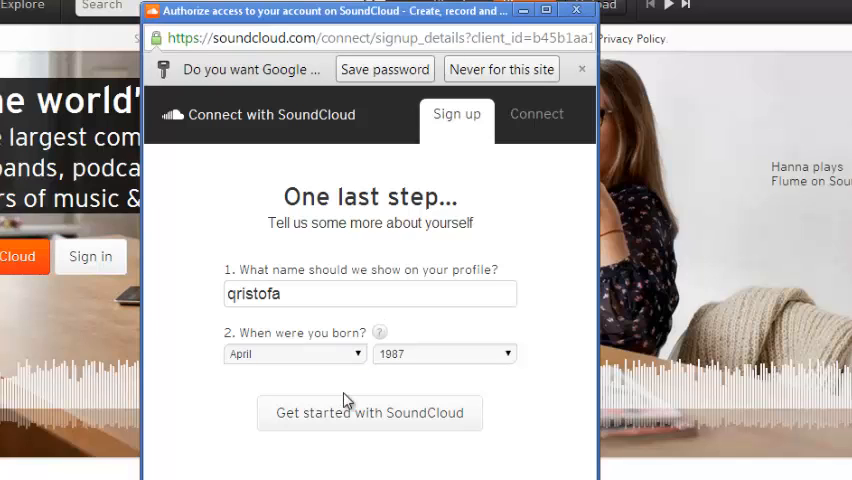
left_click(370, 413)
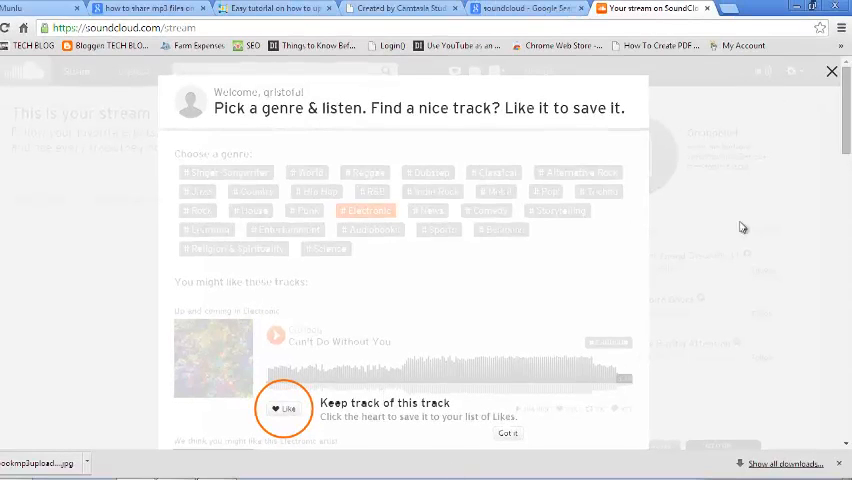
Step: Dismiss the 'Pick a genre & listen' overlay and confirm with OK
left_click(832, 72)
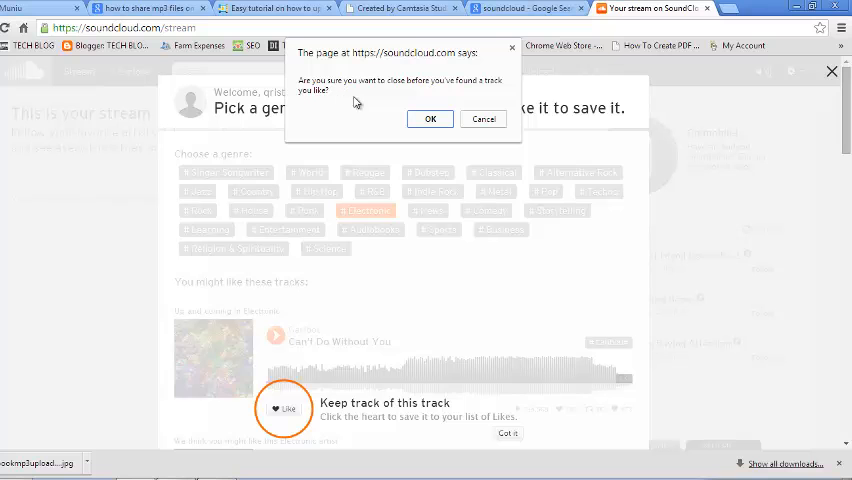
left_click(429, 119)
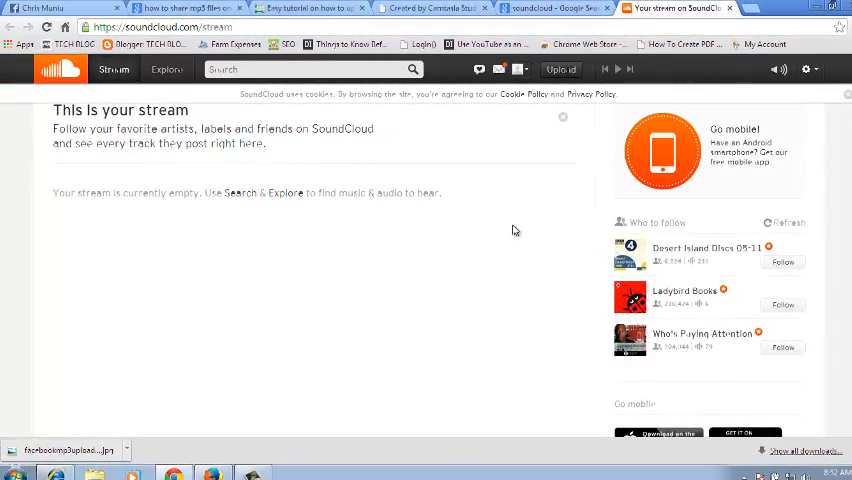
mouse_move(470, 251)
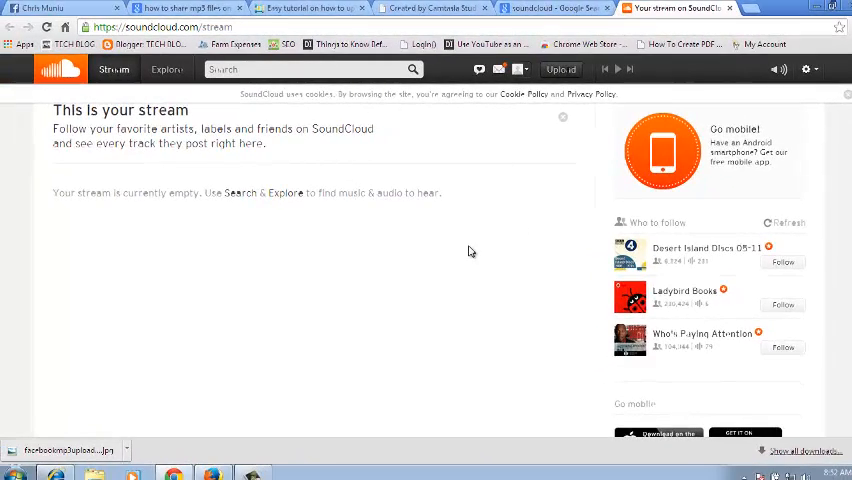
mouse_move(505, 203)
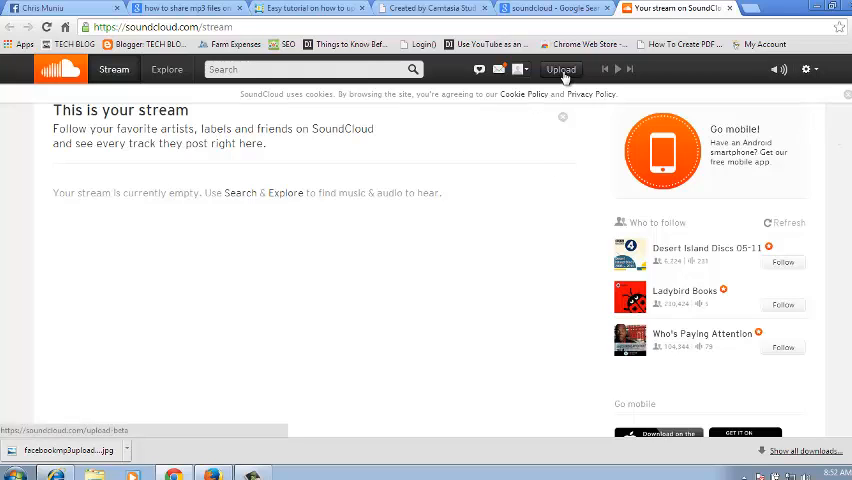
Step: Go to Explore from the top navigation bar
left_click(166, 69)
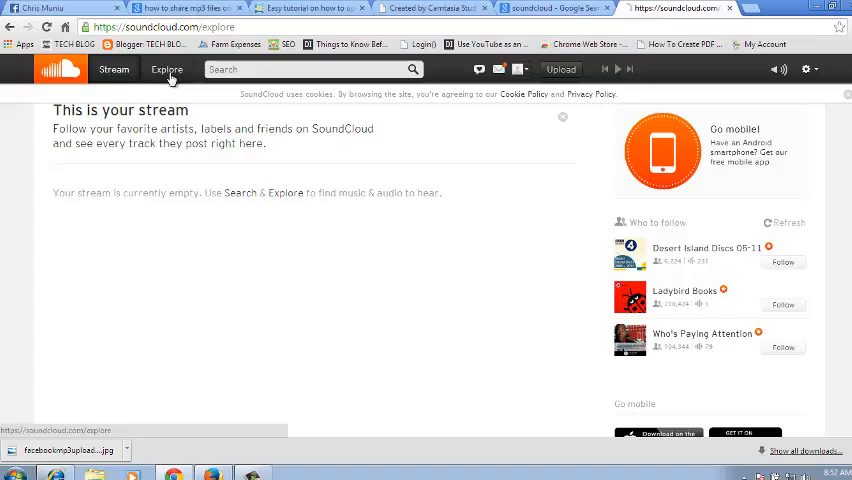
Step: Load Explore's trending music, preview and close messages, then open the account menu
left_click(167, 69)
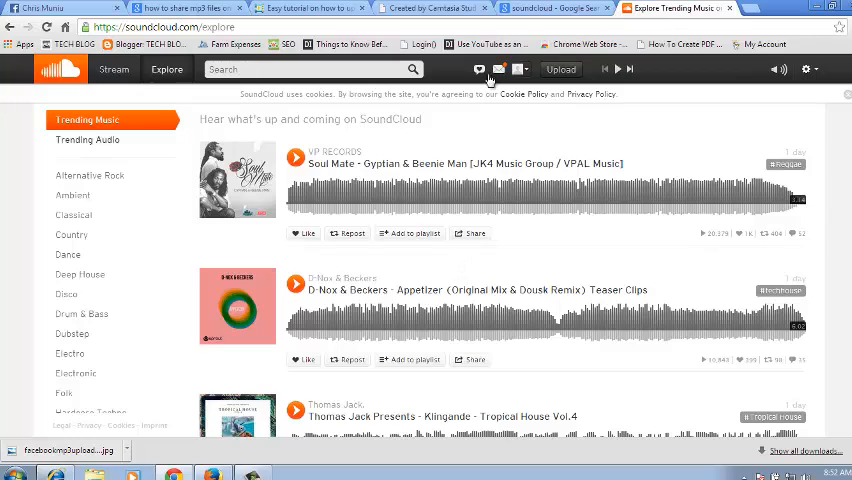
left_click(498, 69)
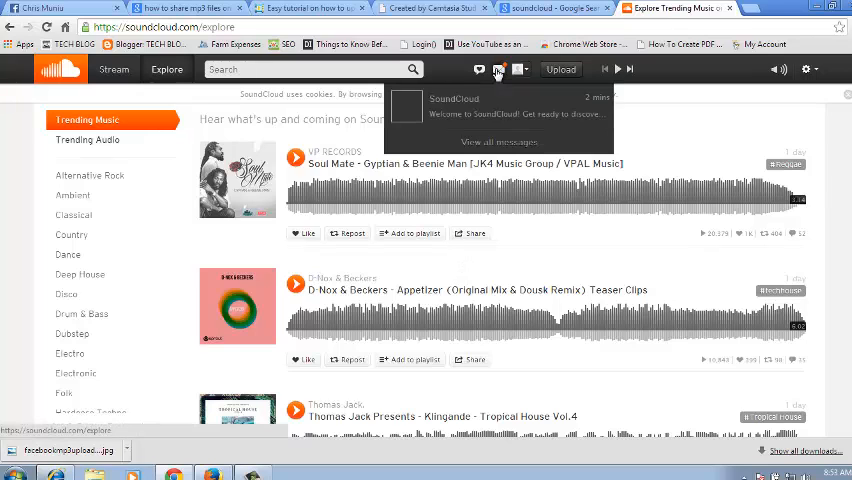
left_click(500, 70)
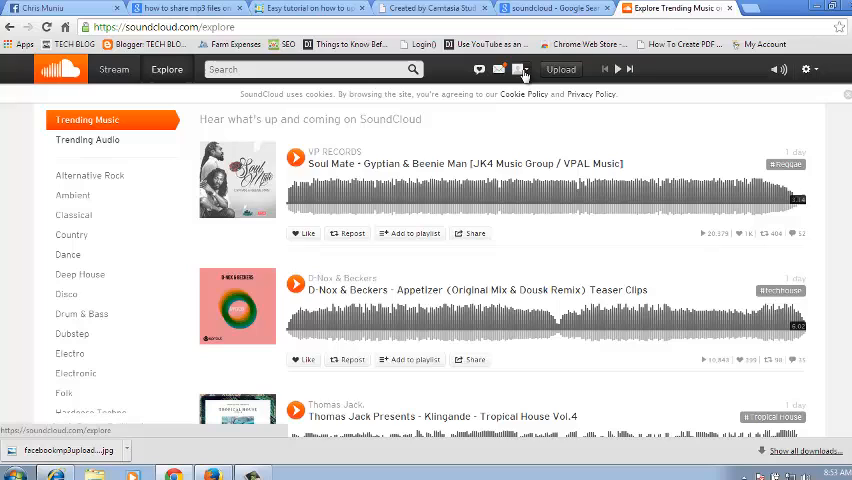
left_click(521, 69)
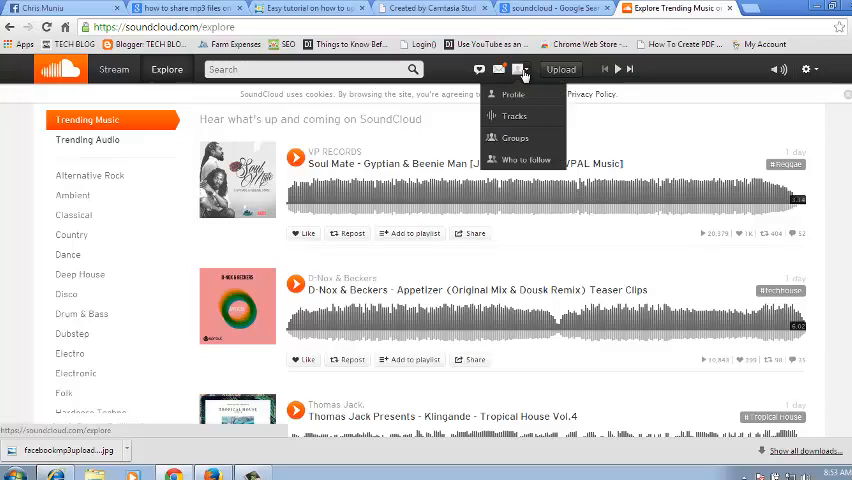
mouse_move(720, 103)
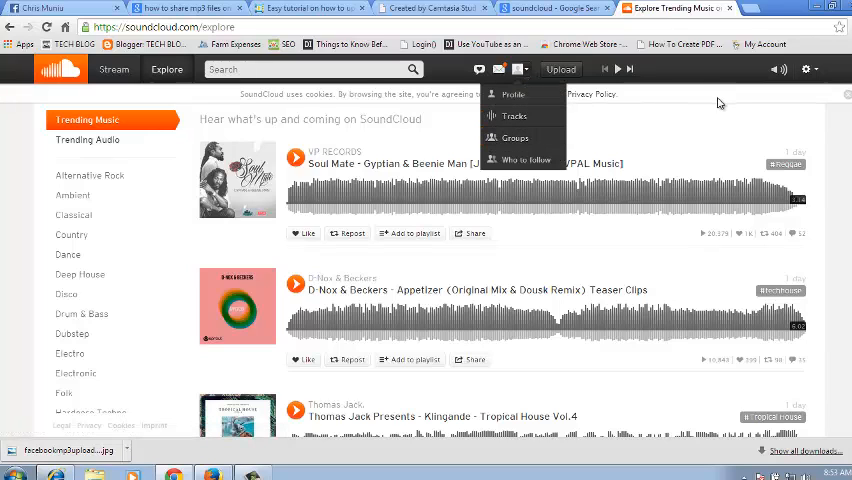